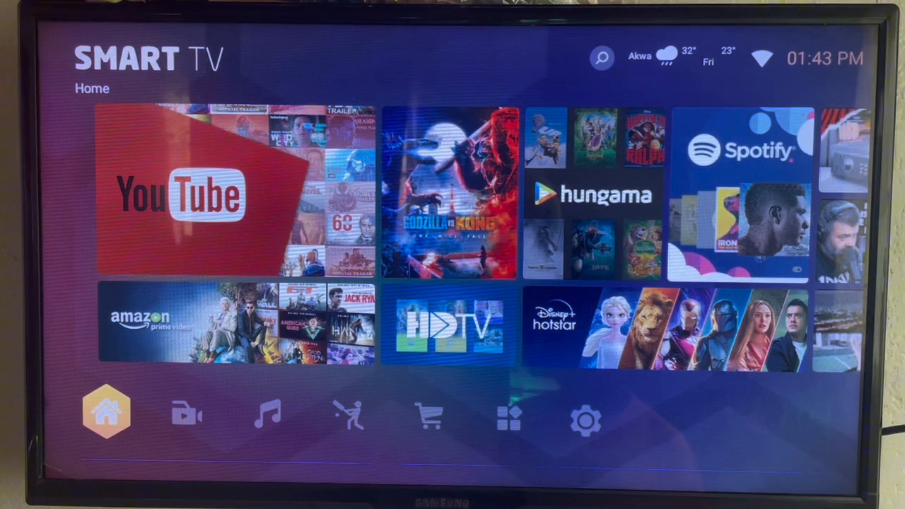
Move through Sport and Recommend to the Apps category listing installed apps
left_click(348, 416)
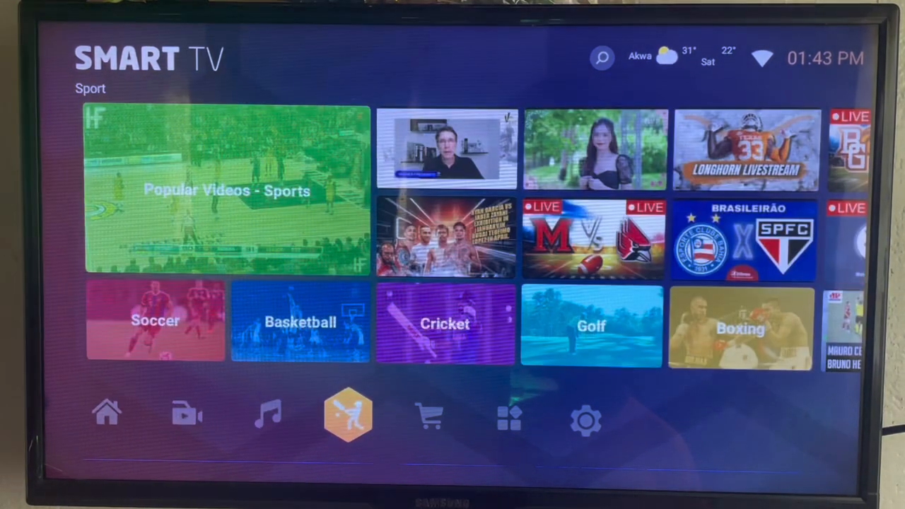
left_click(429, 415)
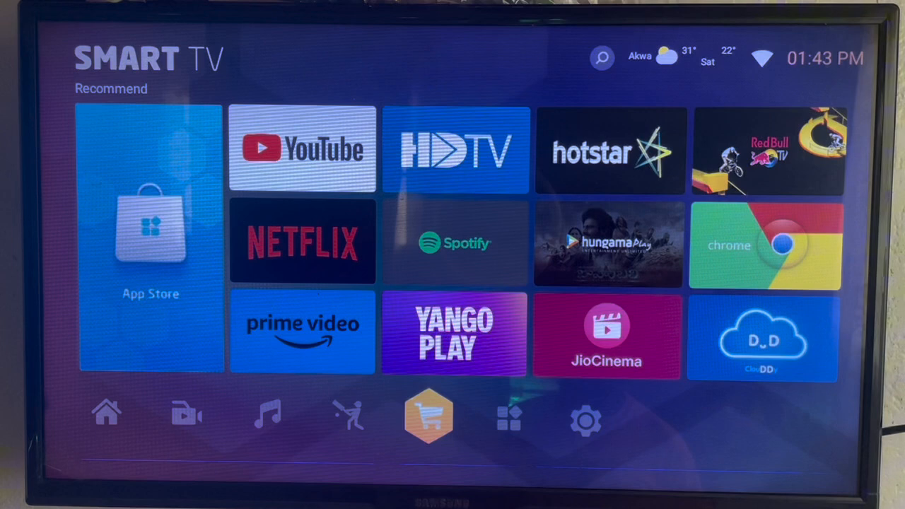
left_click(508, 417)
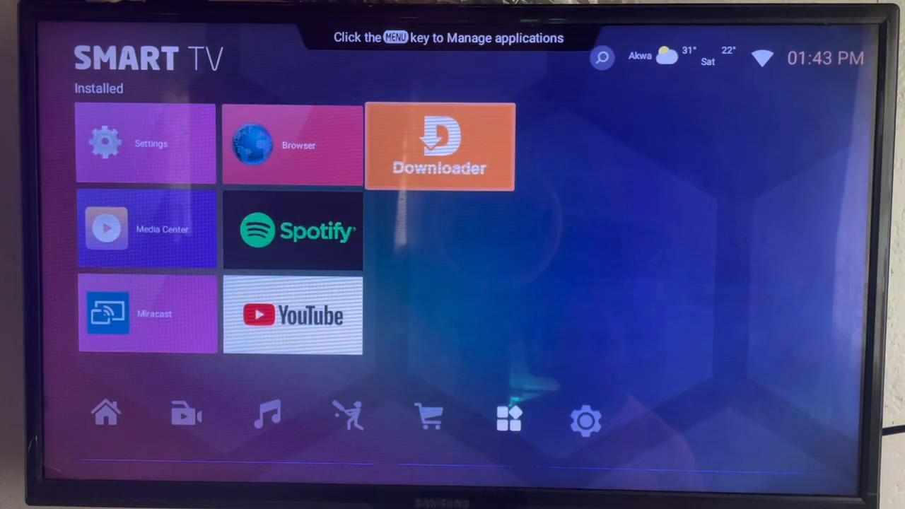
Launch Downloader and enter 'pluto' in the URL or search term field
left_click(439, 144)
type("pluto")
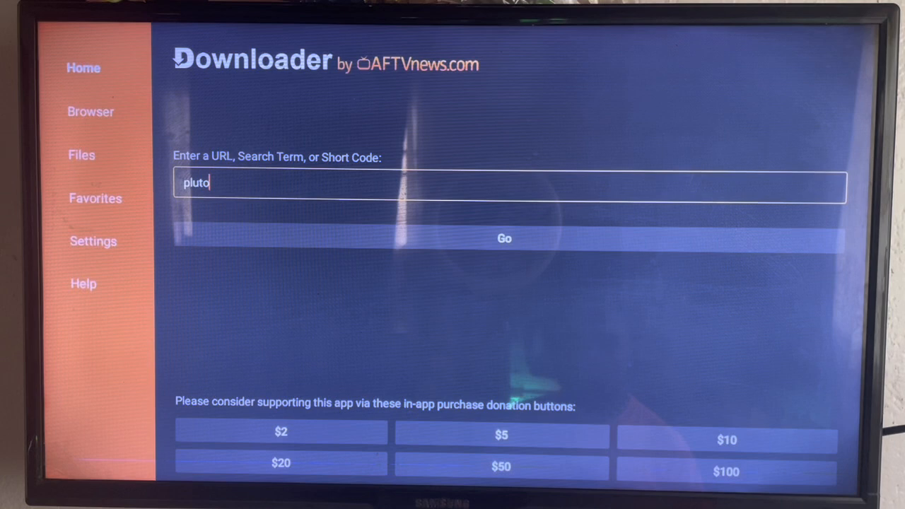
left_click(503, 182)
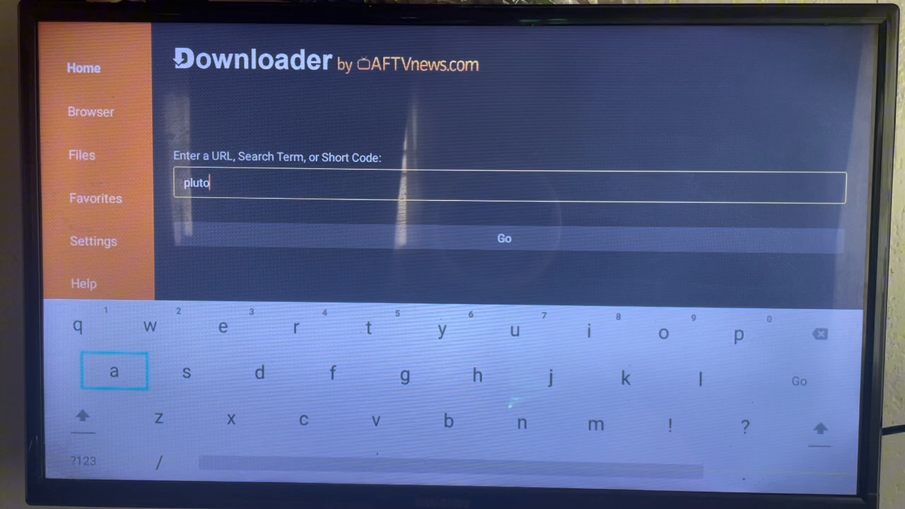
mouse_move(261, 374)
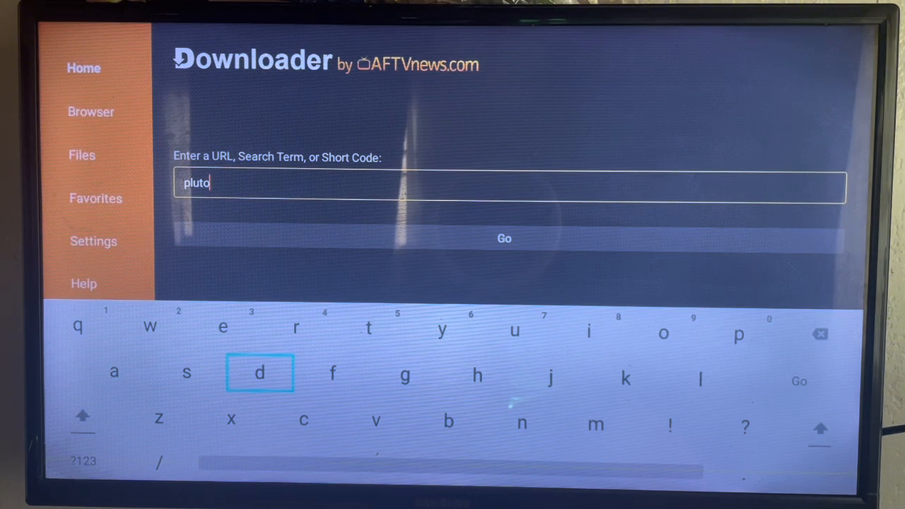
mouse_move(551, 376)
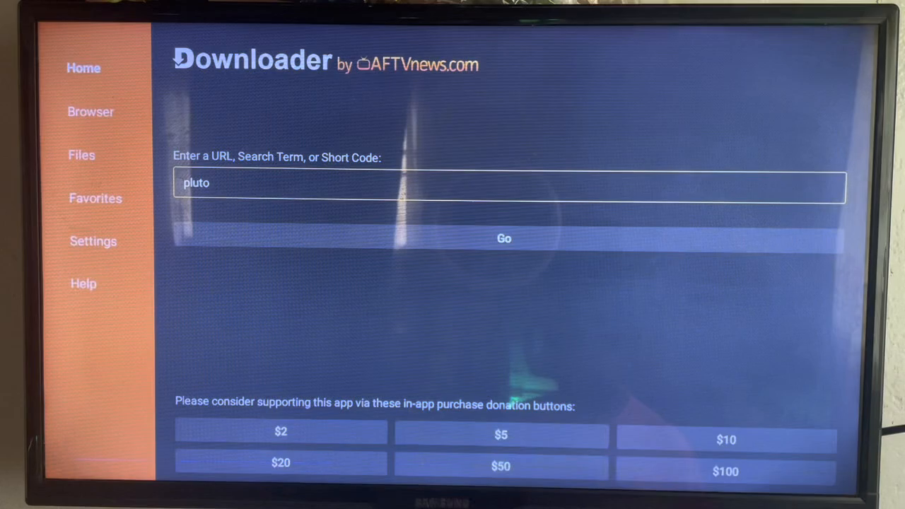
Run the Google search for pluto and open the Pluto TV Google Play result
left_click(503, 237)
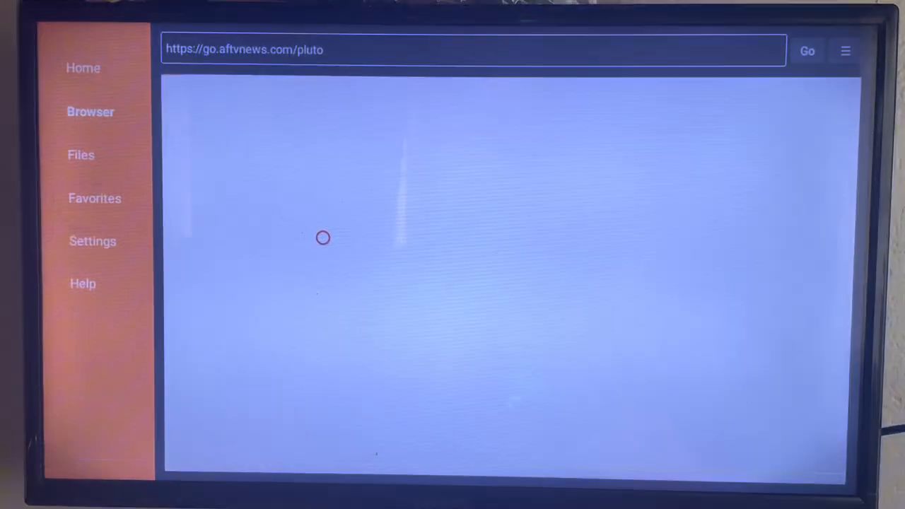
left_click(806, 51)
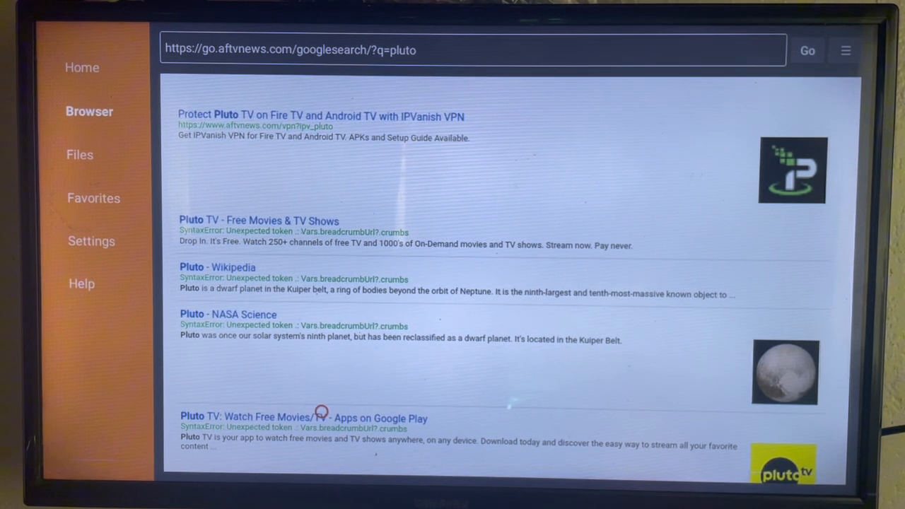
left_click(303, 417)
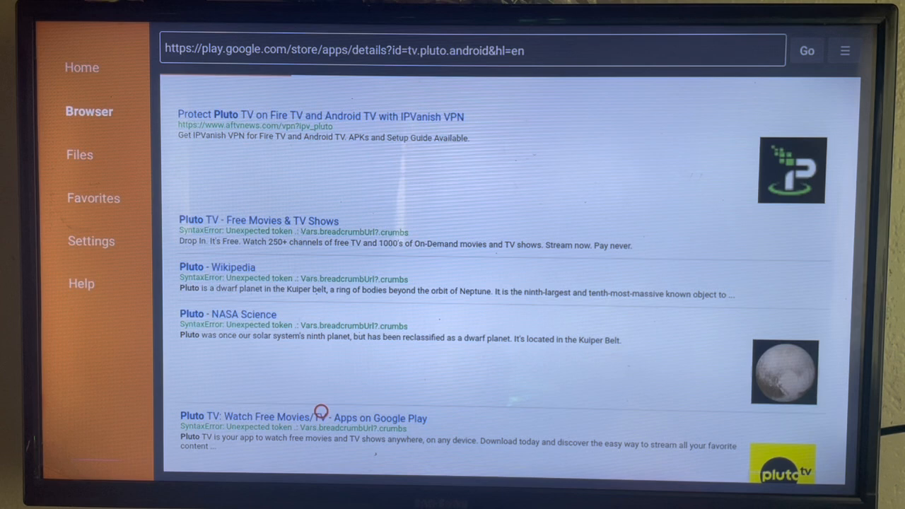